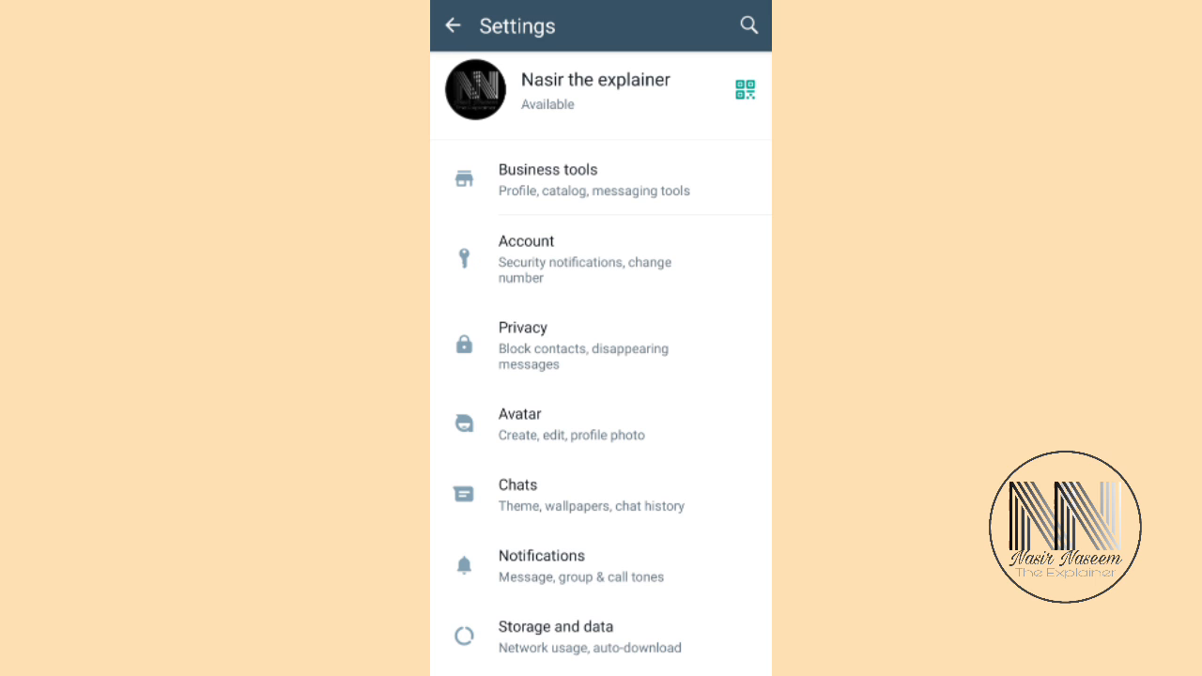
Reach the Greeting message settings through Business tools
click(594, 176)
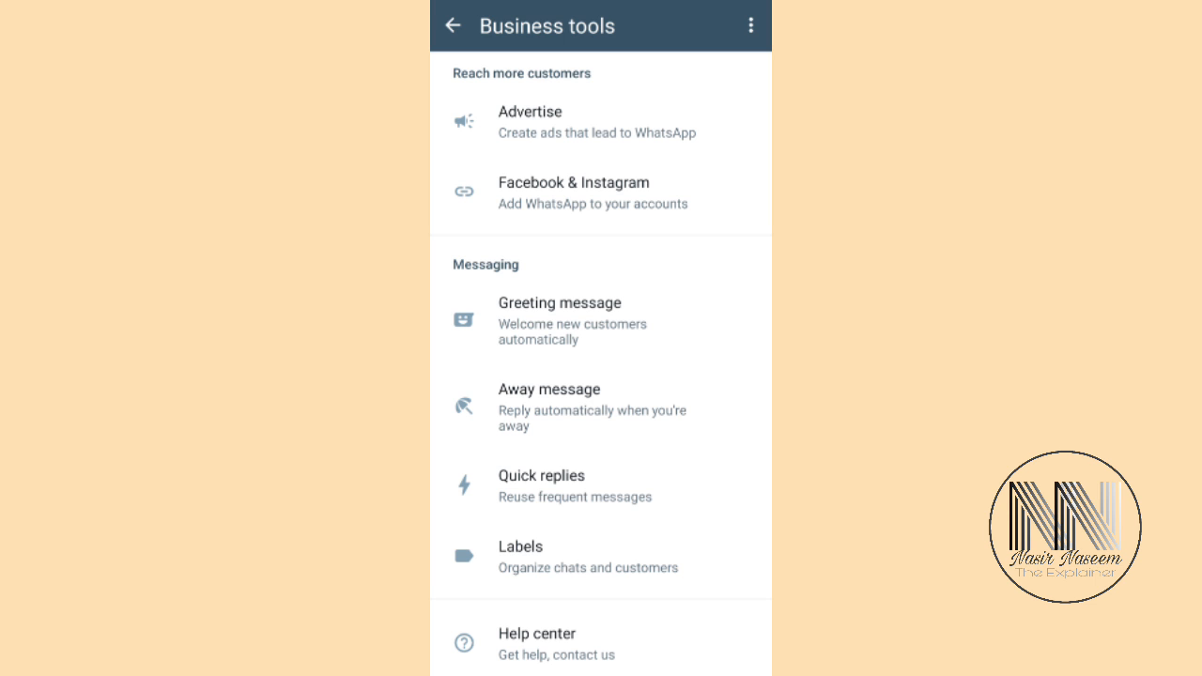
click(560, 316)
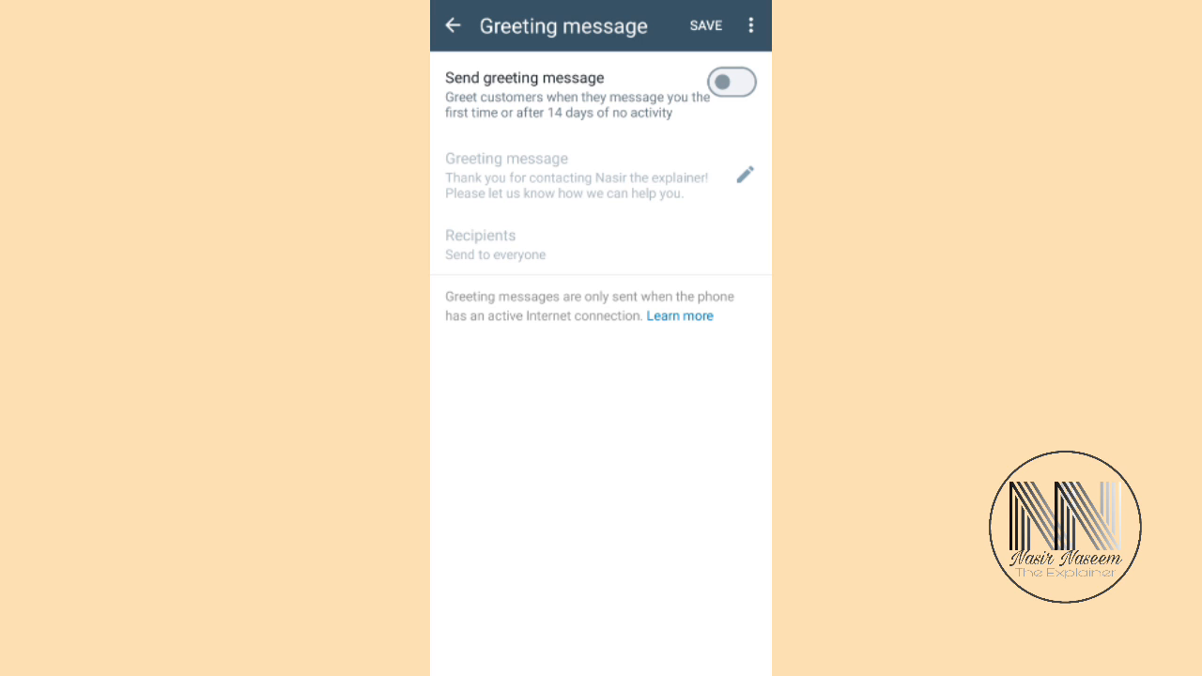
Switch on the greeting message, keep its default thank-you text and Everyone as recipients
click(732, 83)
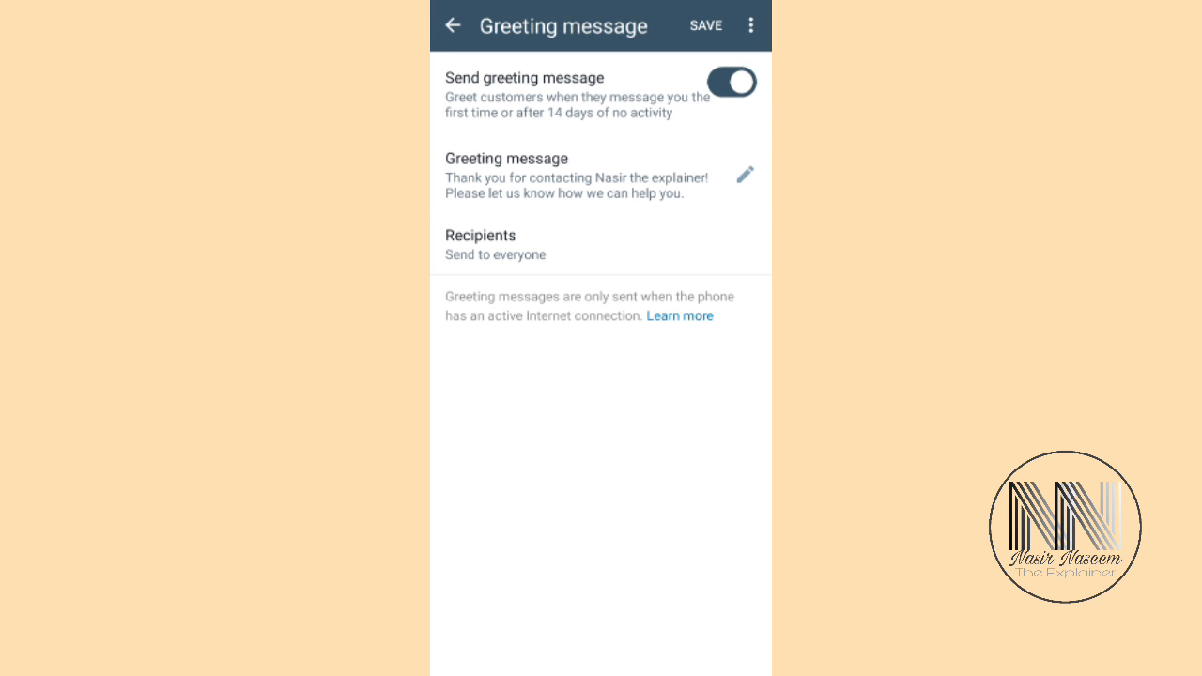
click(744, 174)
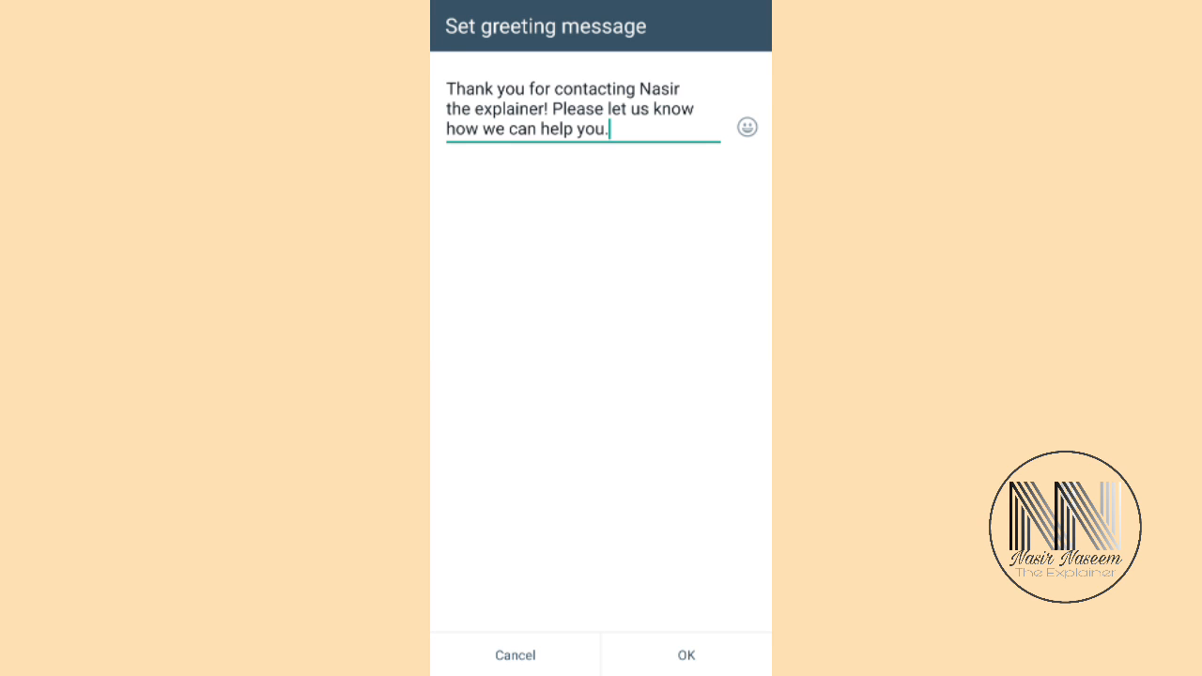
click(687, 654)
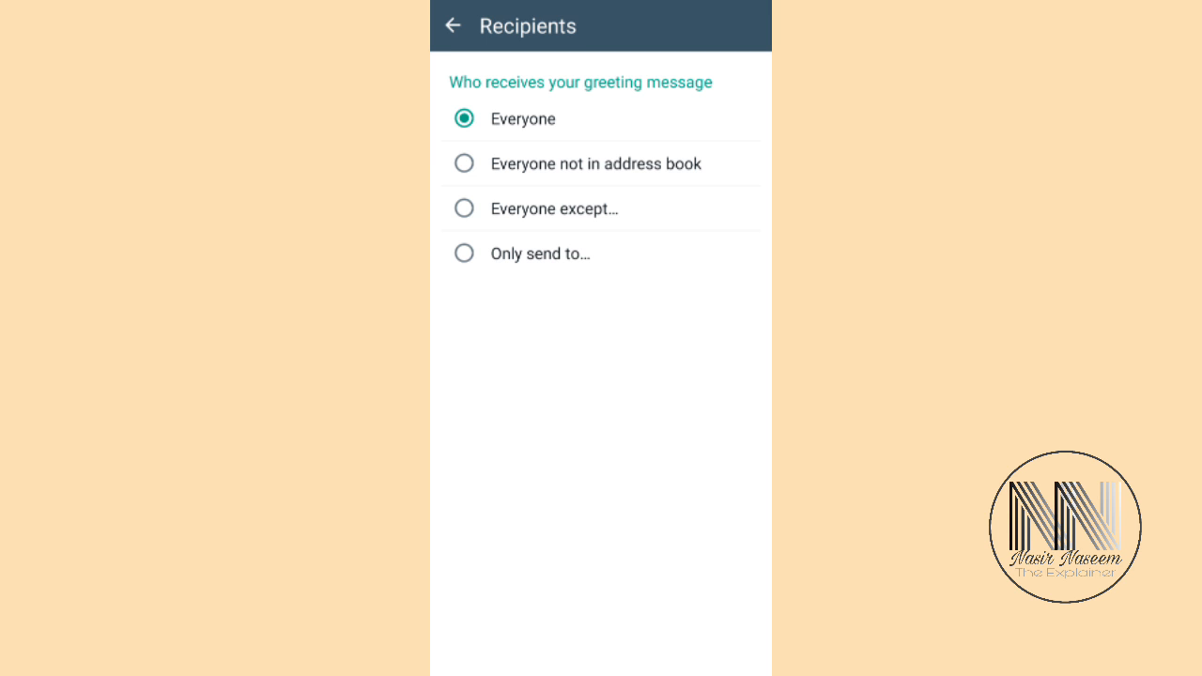
click(452, 26)
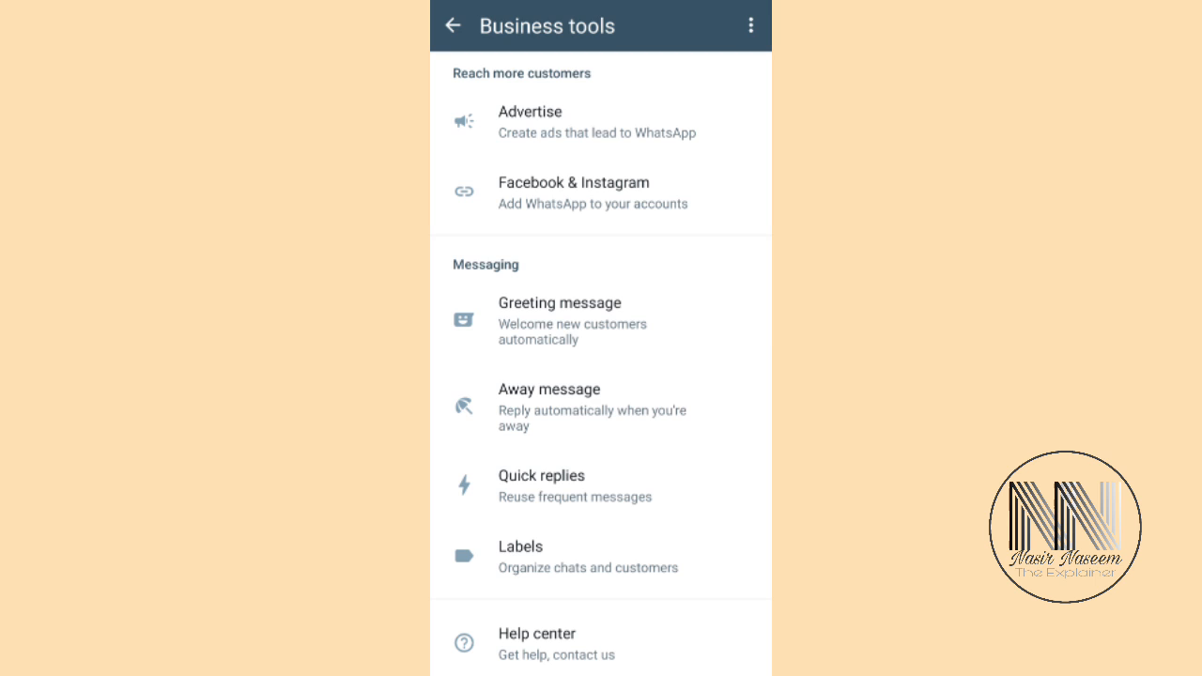
Enter the Away message settings and switch on sending the away message
click(548, 407)
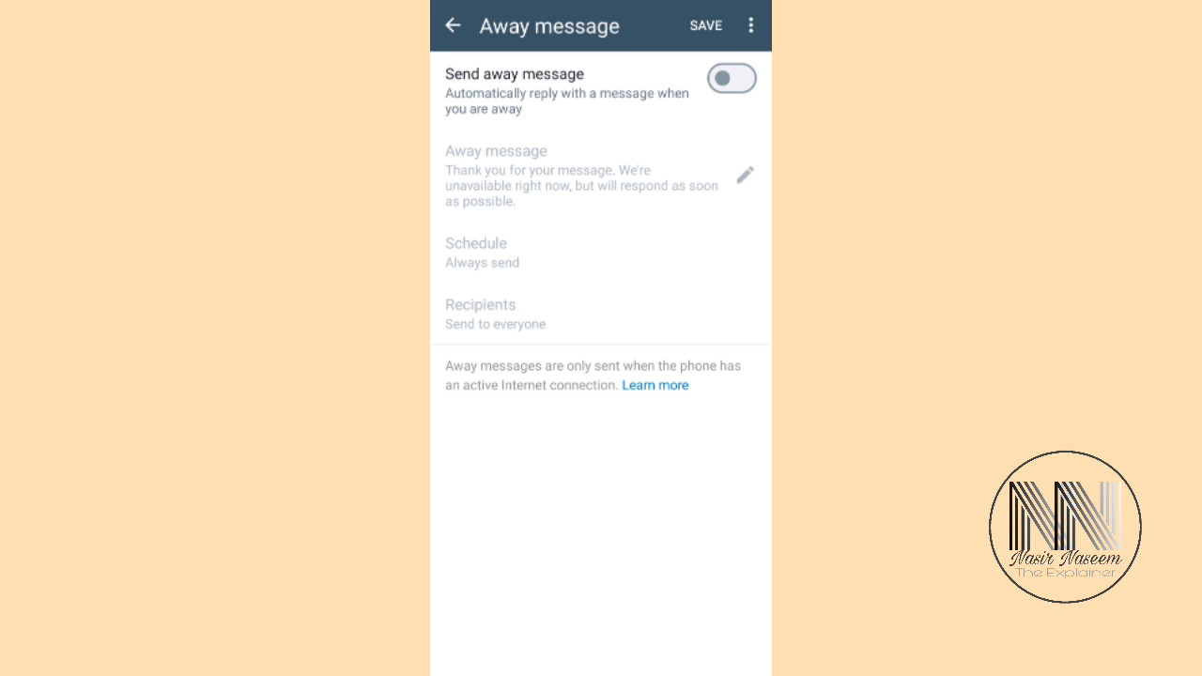
click(732, 78)
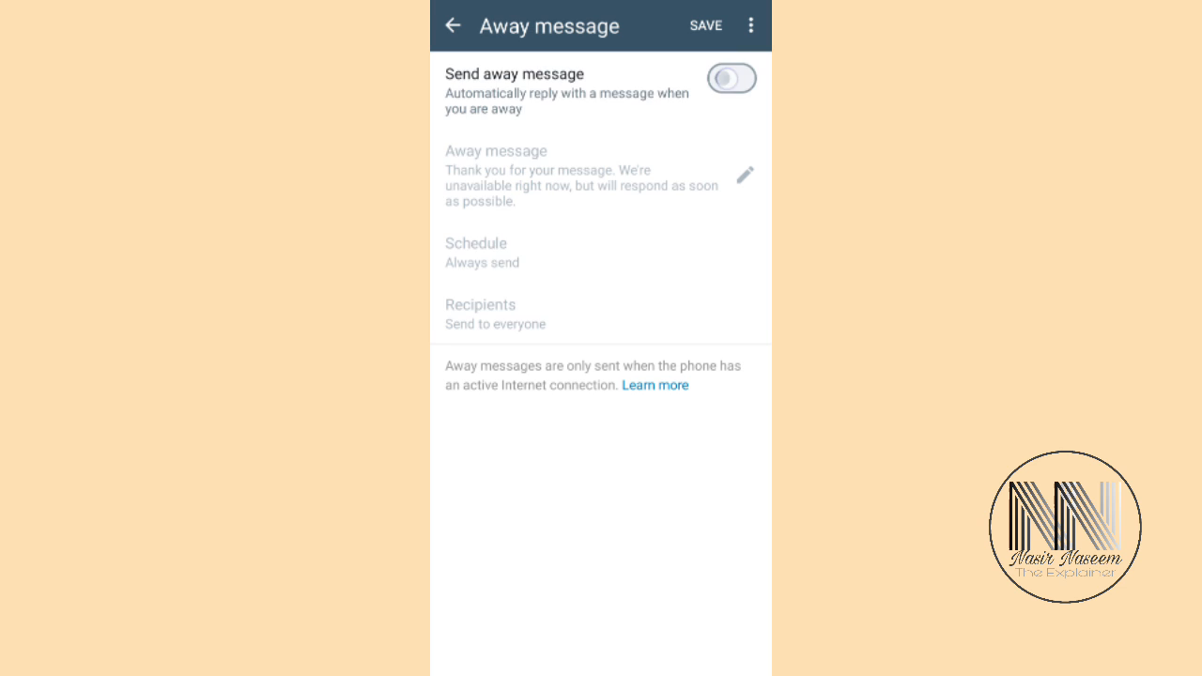
click(731, 79)
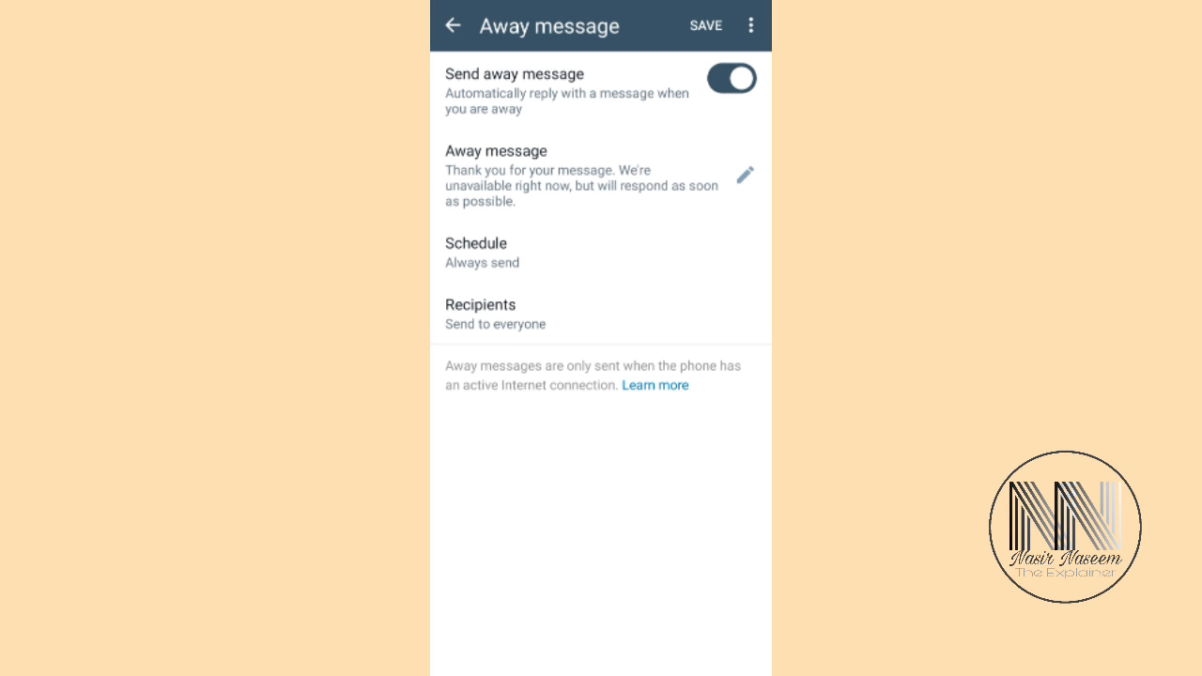
Keep the default away message text, removing stray letters before confirming it
click(744, 177)
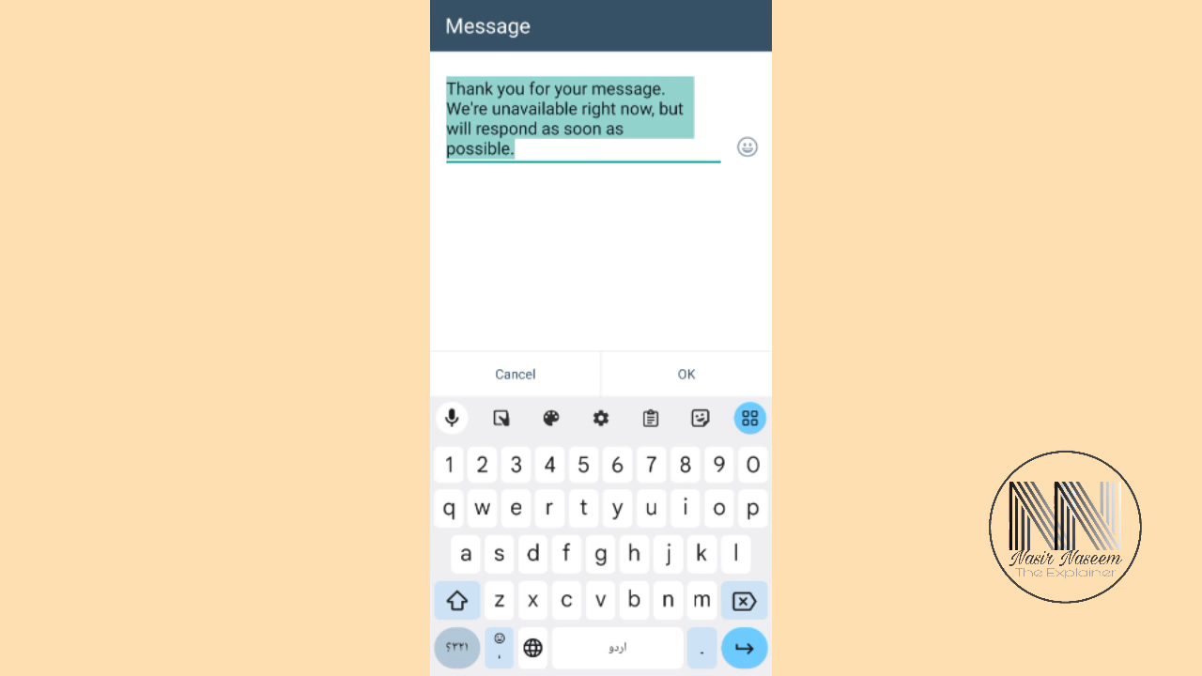
click(457, 601)
text( Gh)
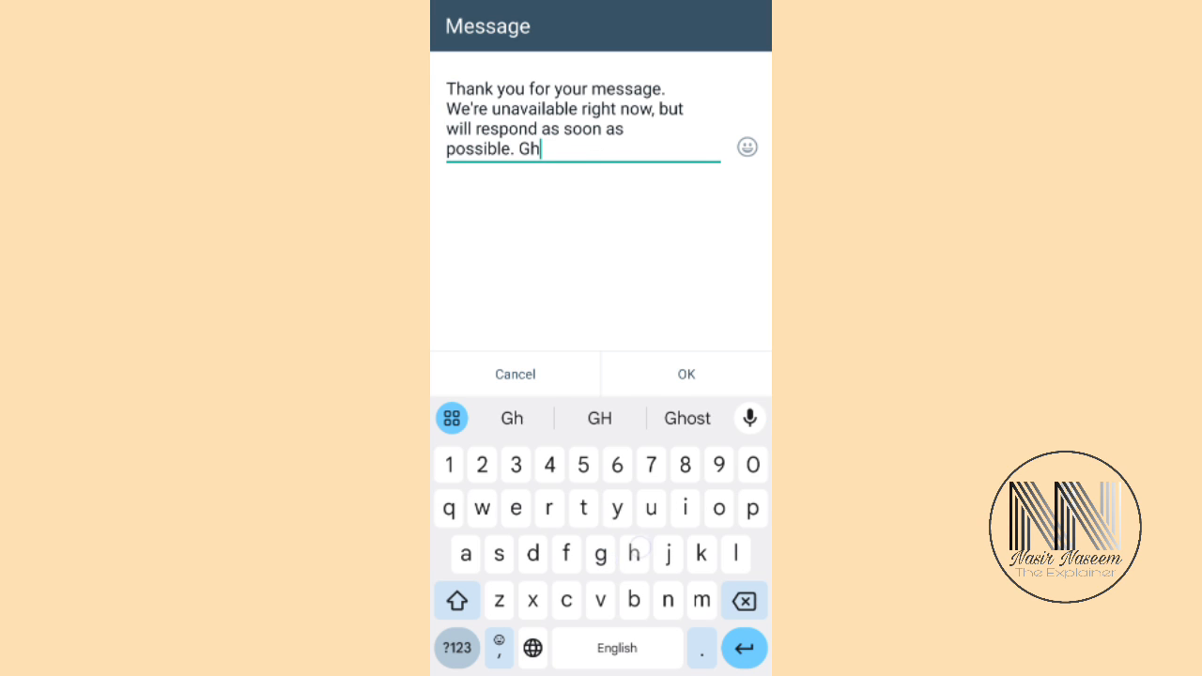
click(752, 601)
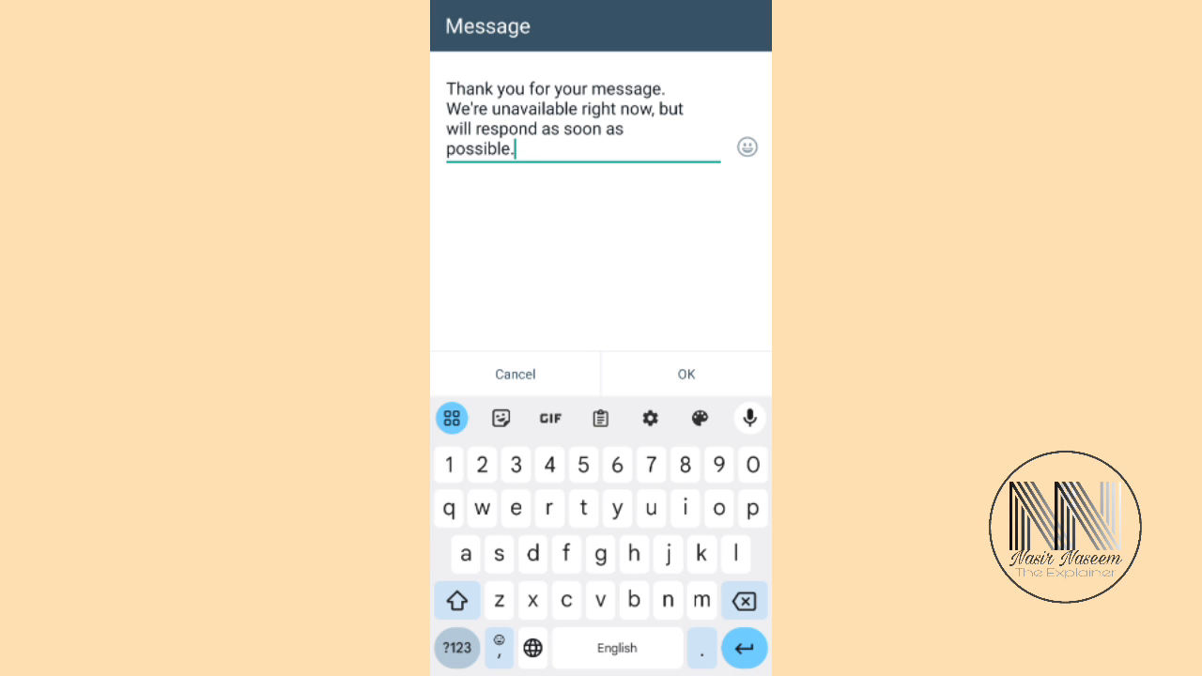
click(685, 374)
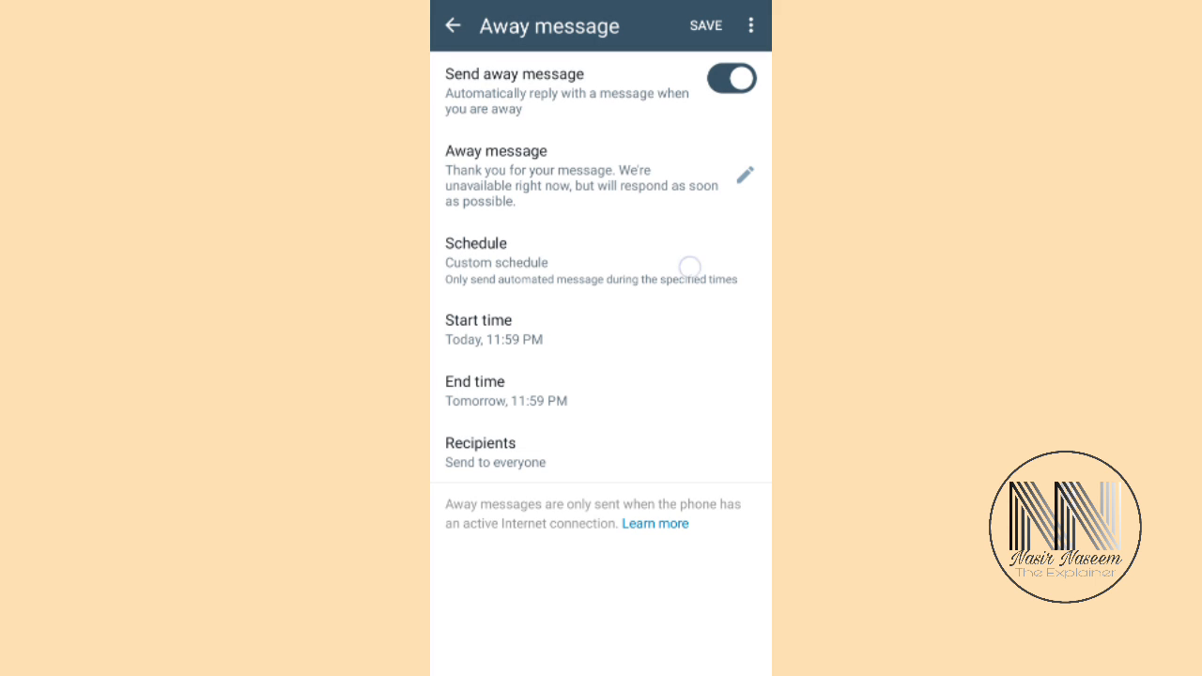
Schedule the away message outside of business hours, keep Everyone as recipients, and save
click(492, 329)
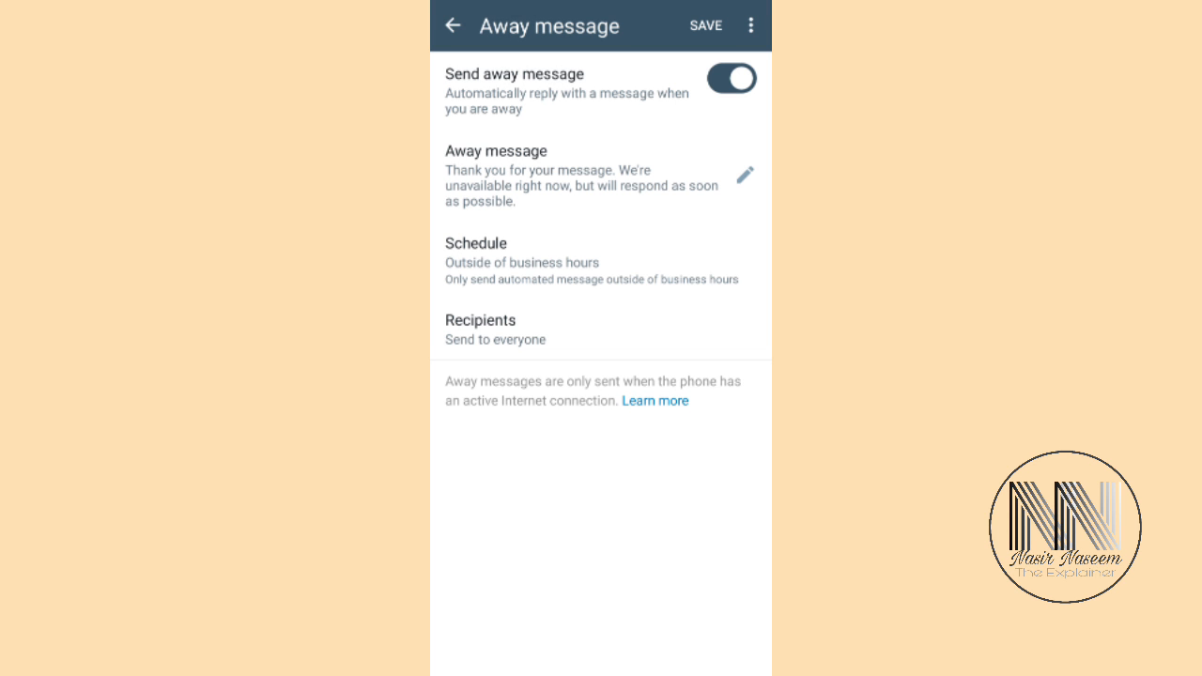
click(481, 329)
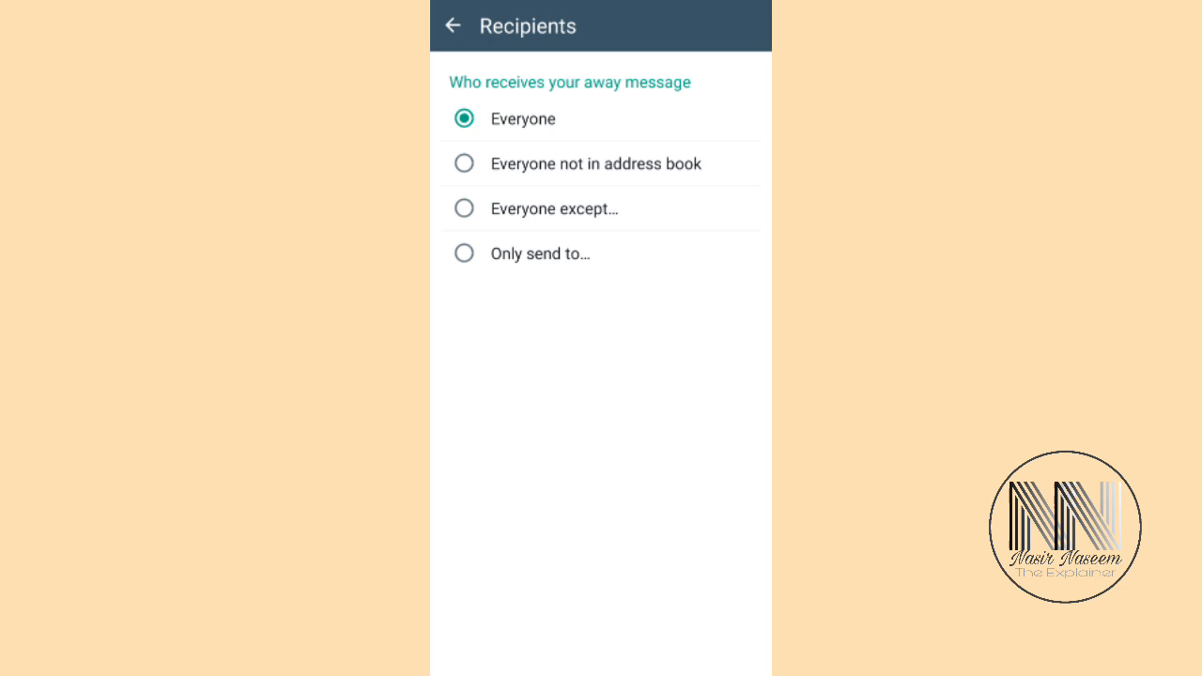
click(453, 26)
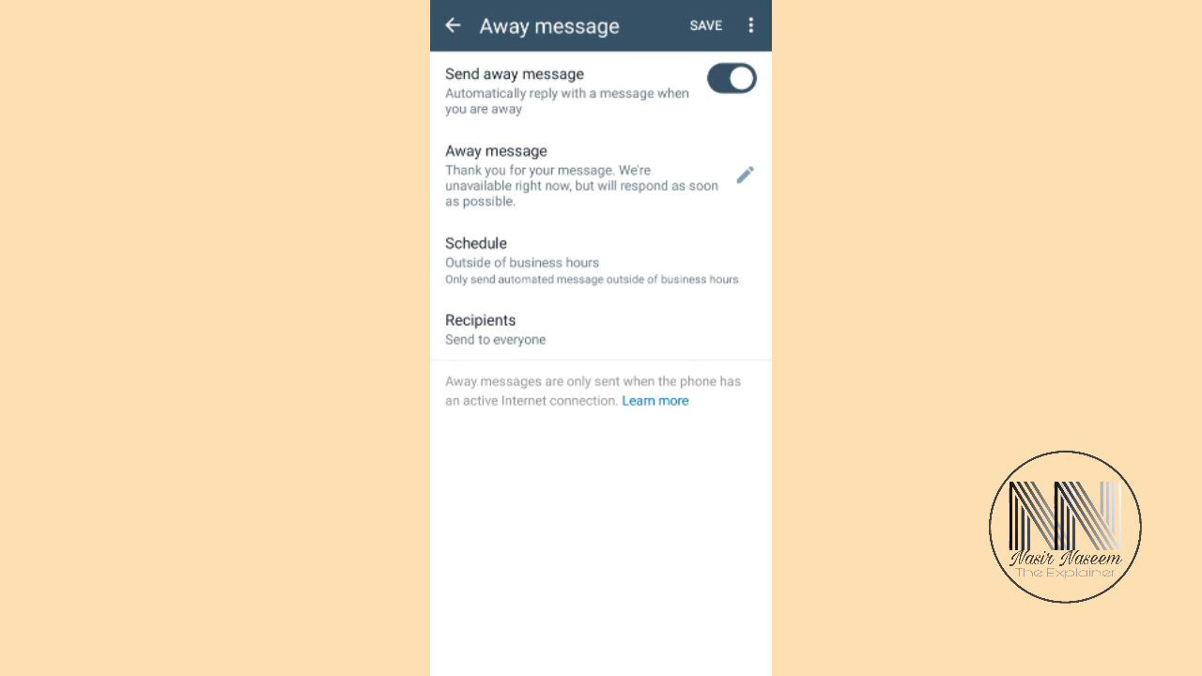
click(707, 26)
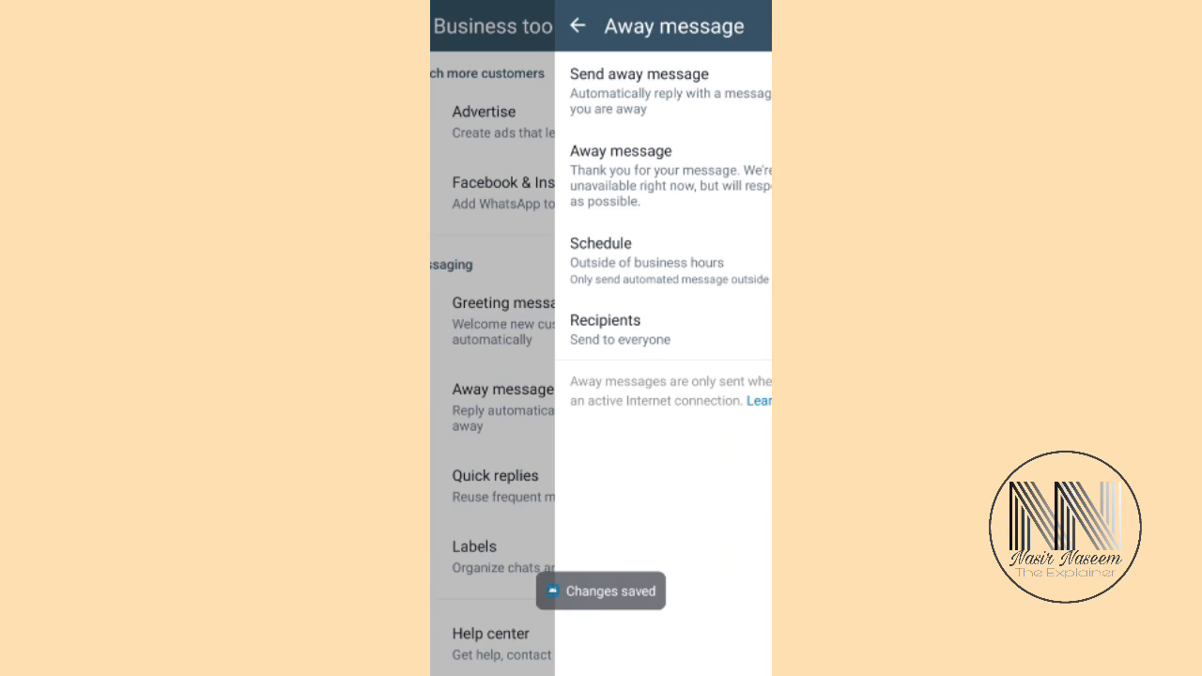
View the Quick replies list with the existing thanks reply and start a new quick reply
click(578, 26)
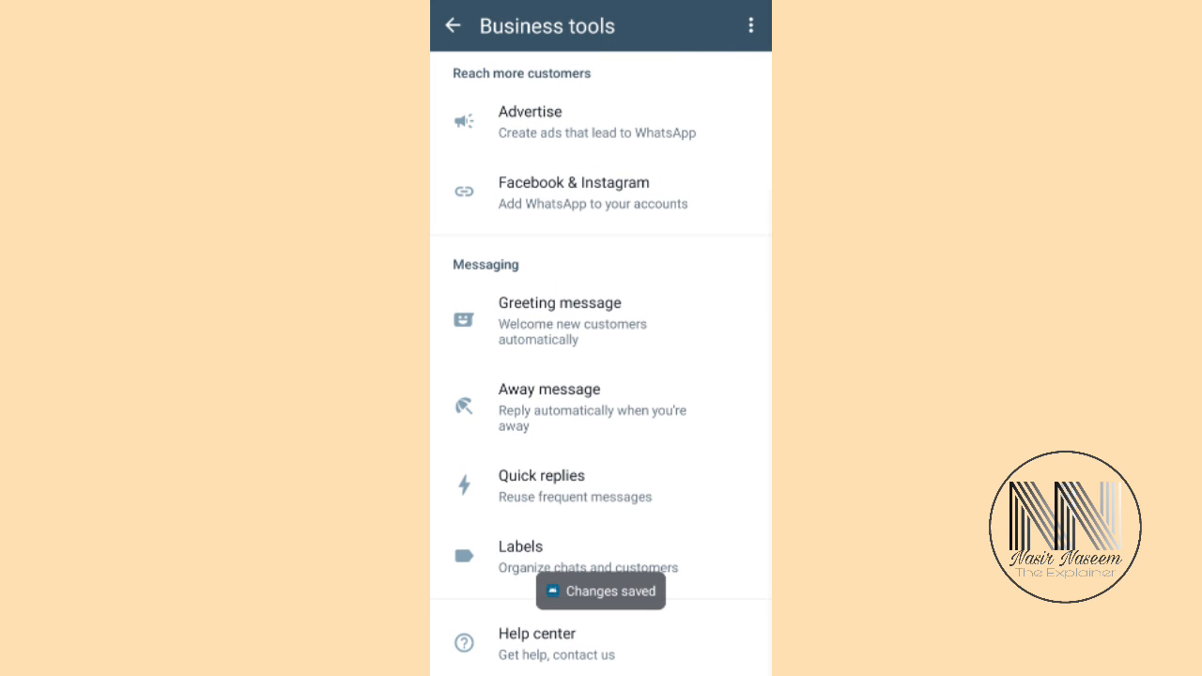
click(541, 485)
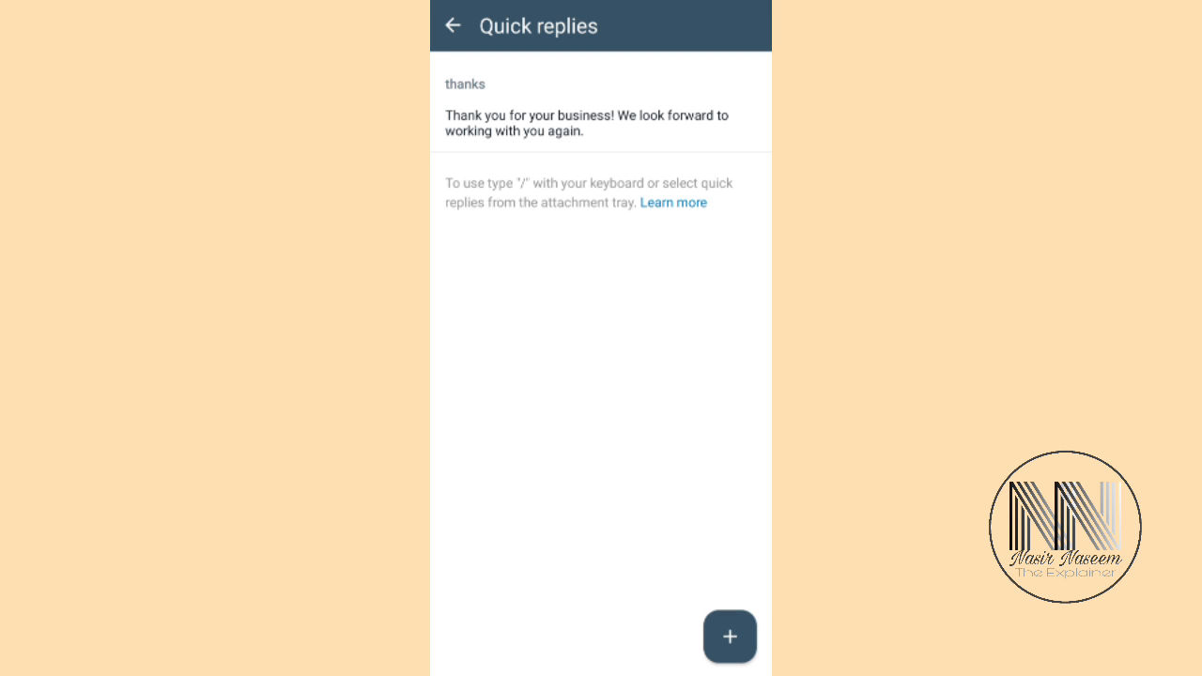
click(729, 637)
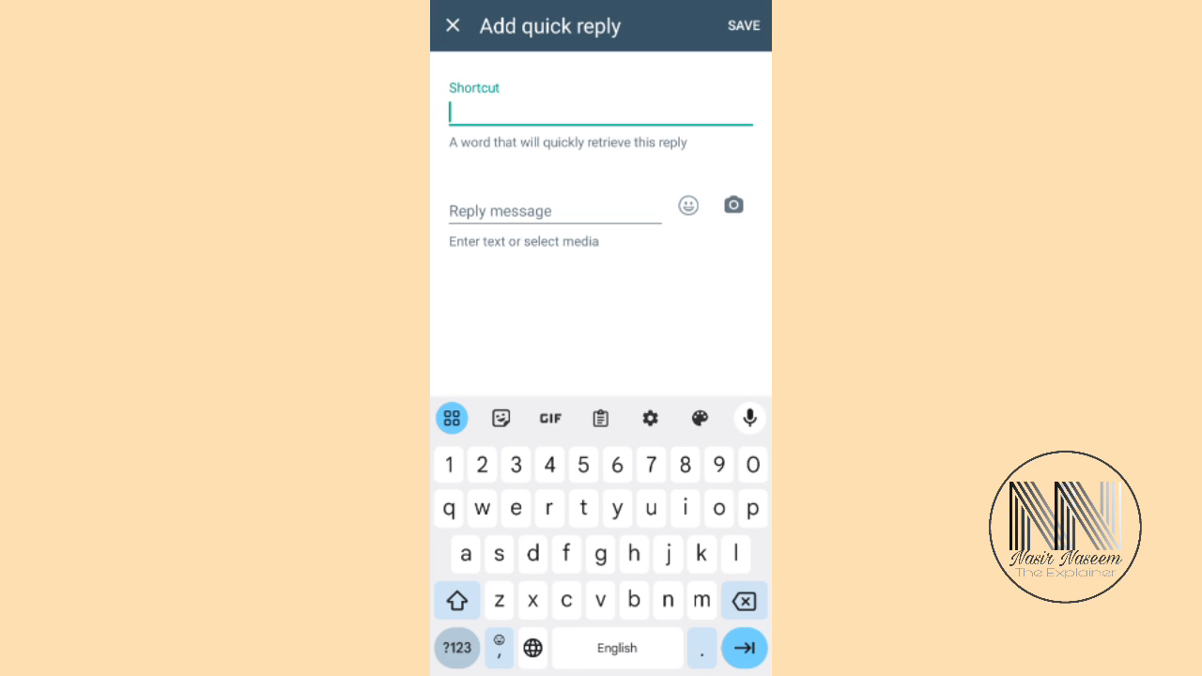
Save a quick reply with shortcut 1 and message 'Thank you very much for trusting us'
text(1)
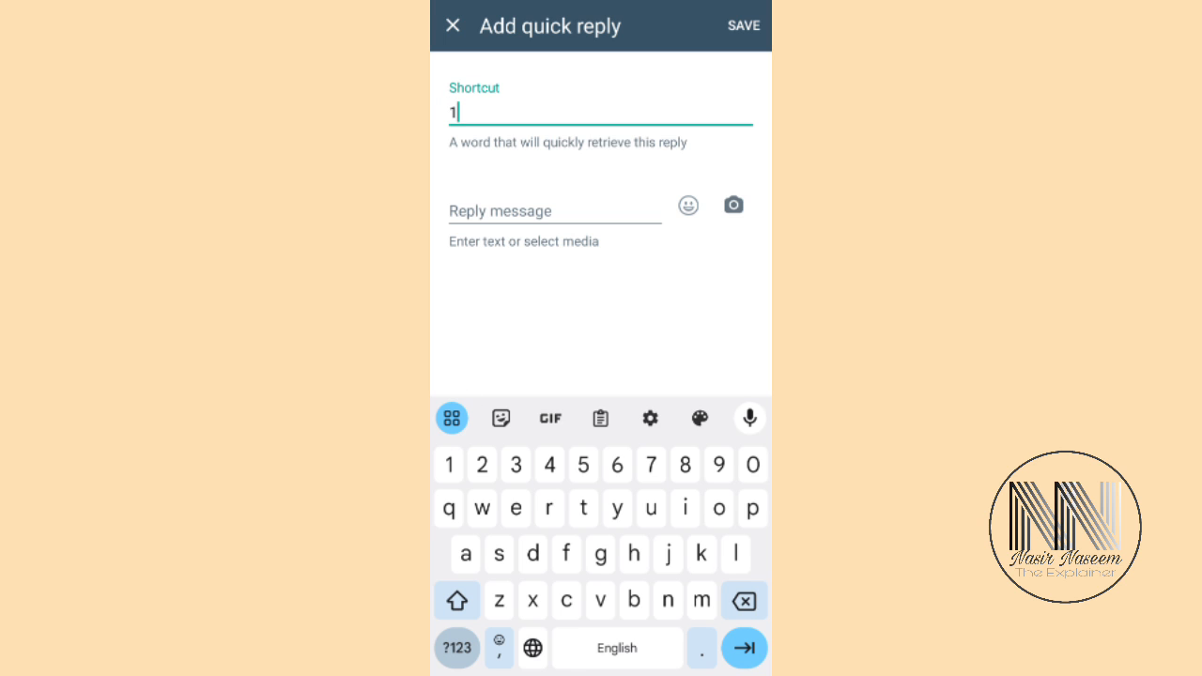
click(554, 211)
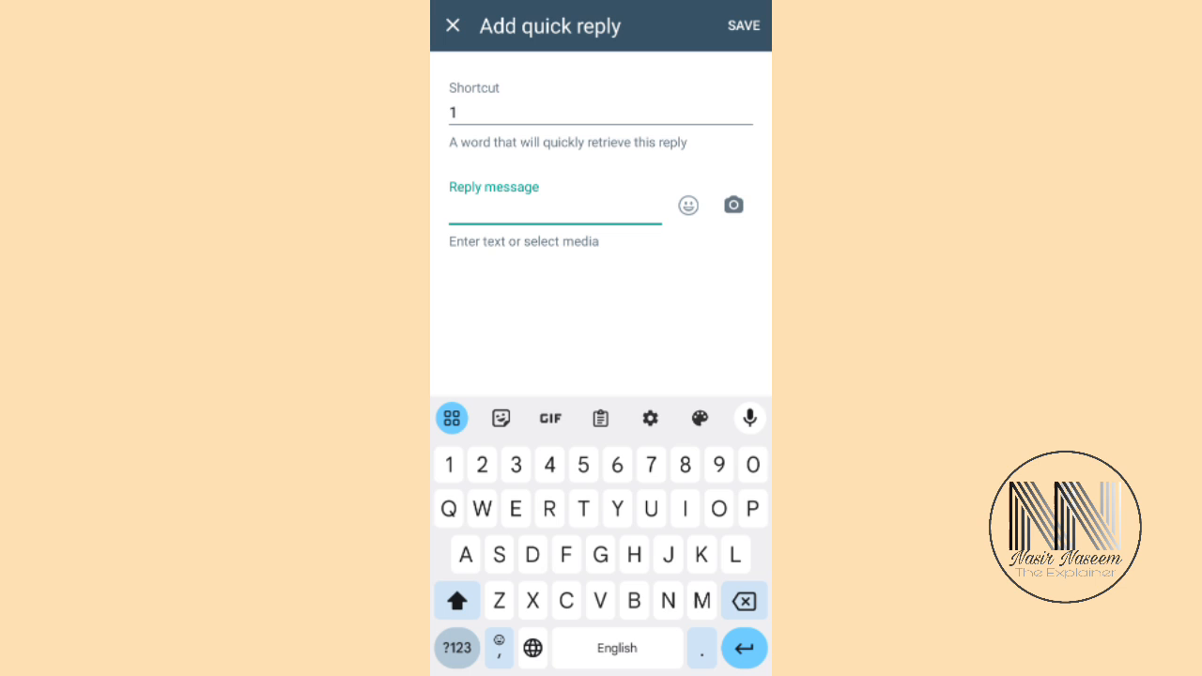
text(Thanx)
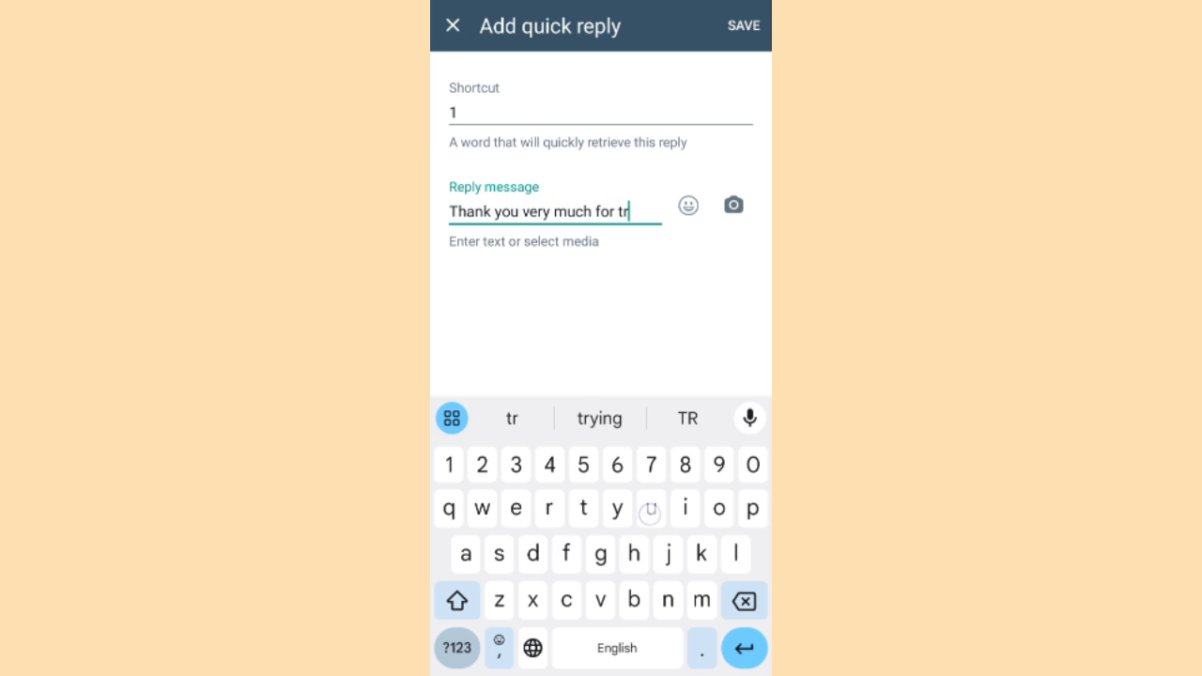
text(usting)
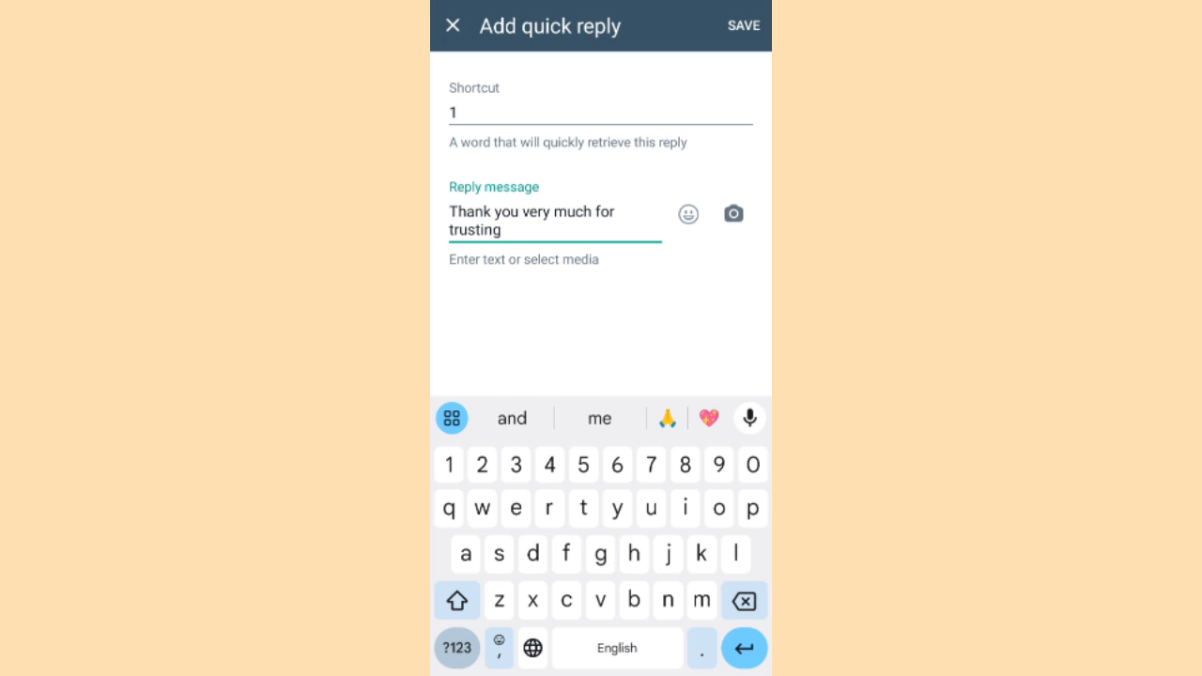
text(us)
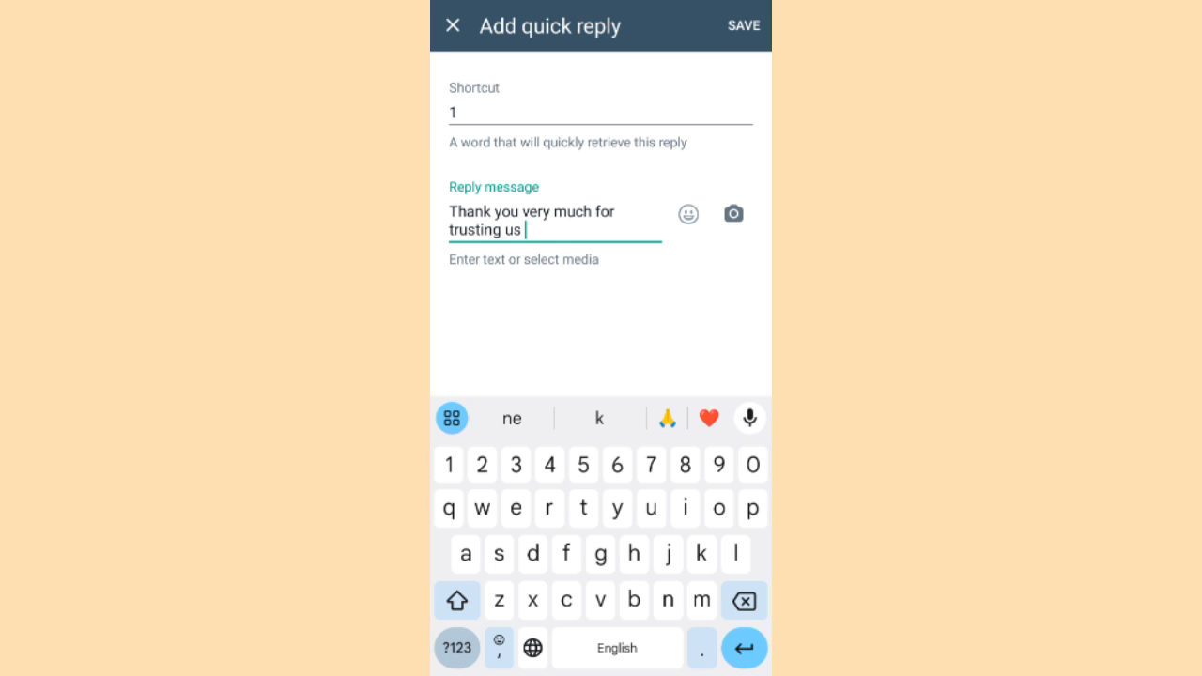
click(451, 27)
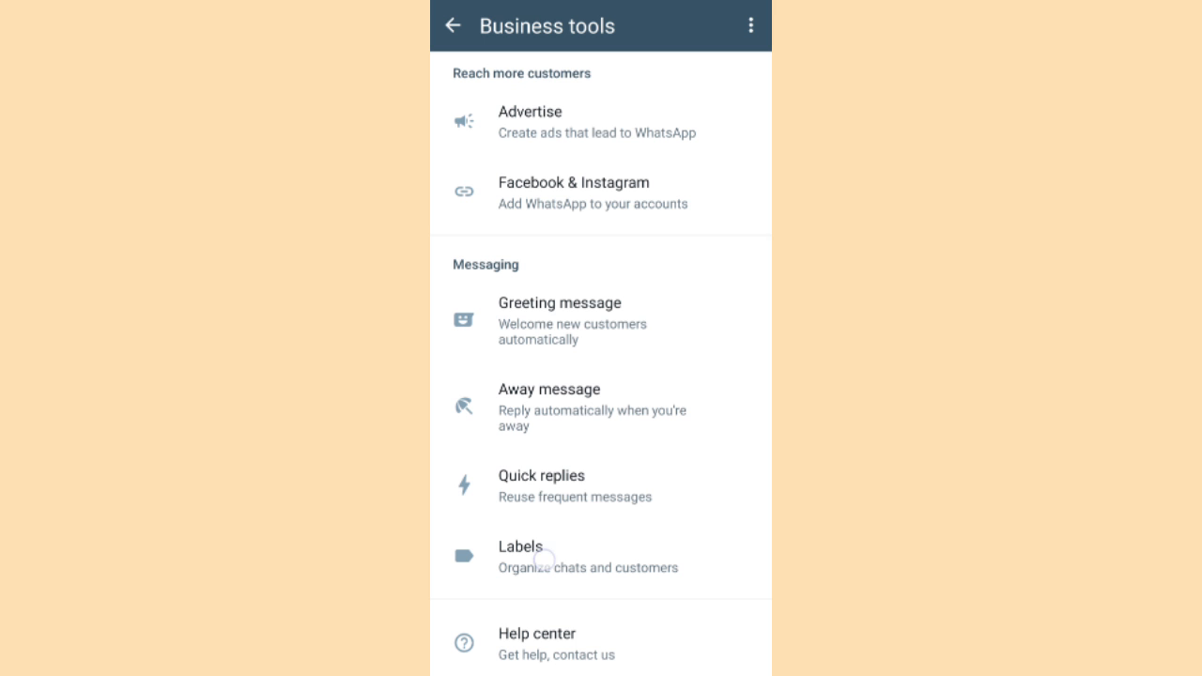
click(539, 556)
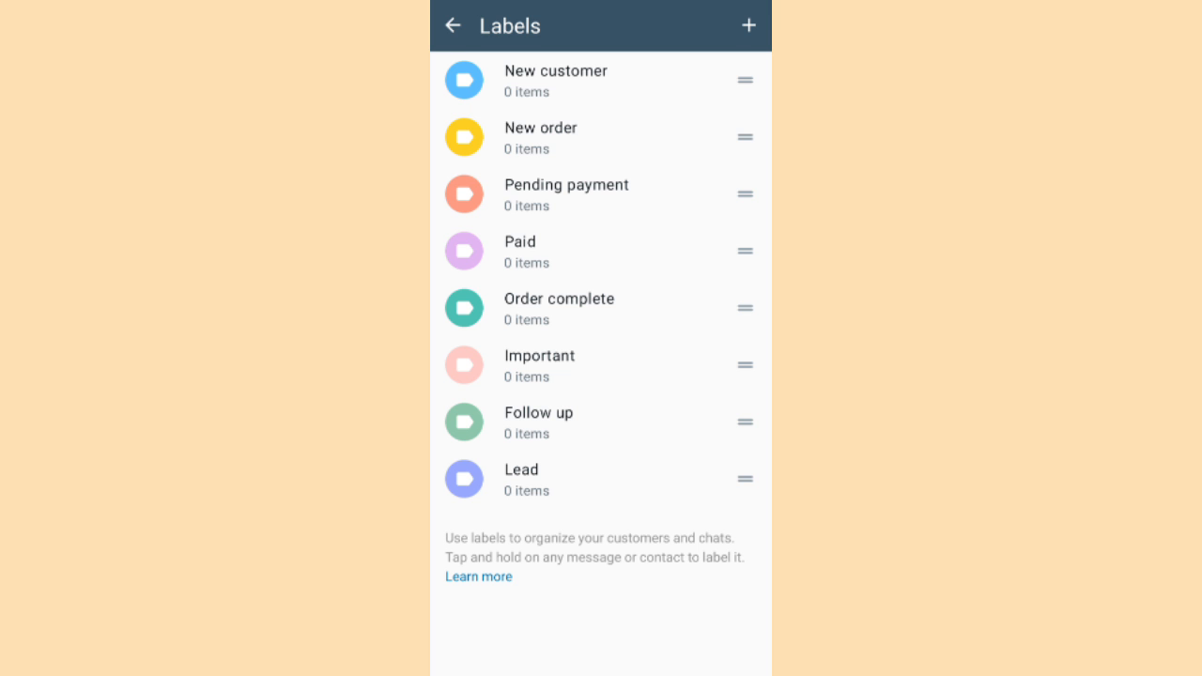
click(453, 26)
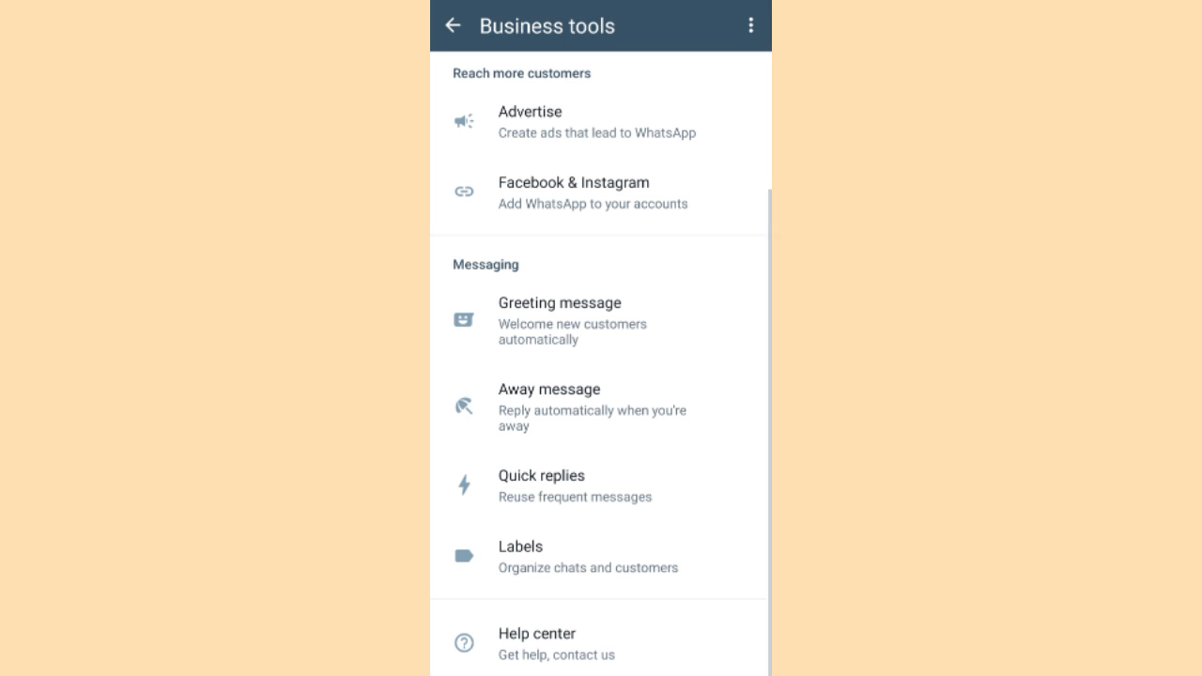